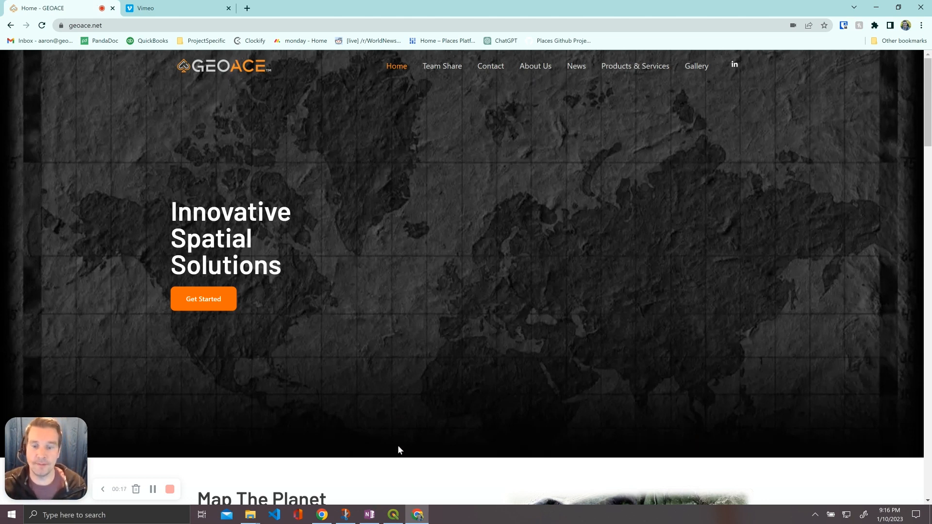
Step: Bring QGIS forward and apply the Open Street Map map theme
{"action": "left_click", "coordinate": [391, 514]}
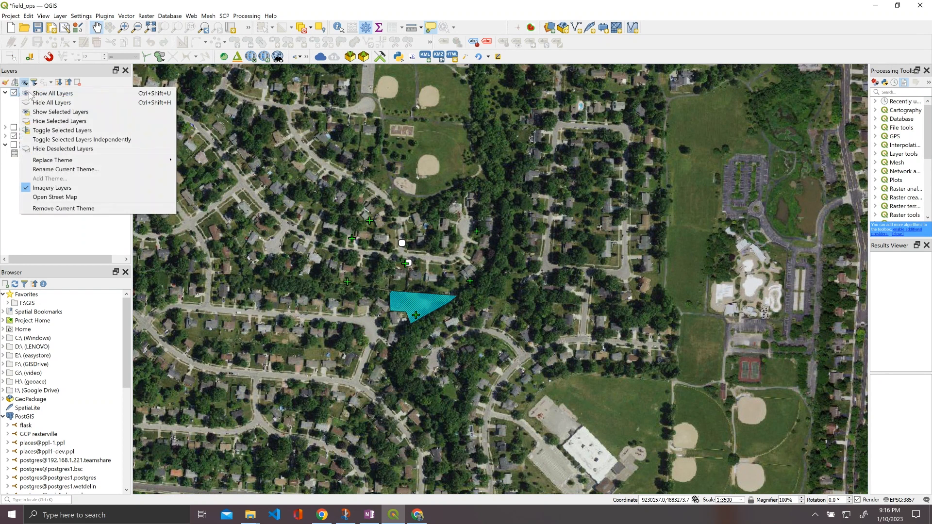
{"action": "left_click", "coordinate": [55, 197]}
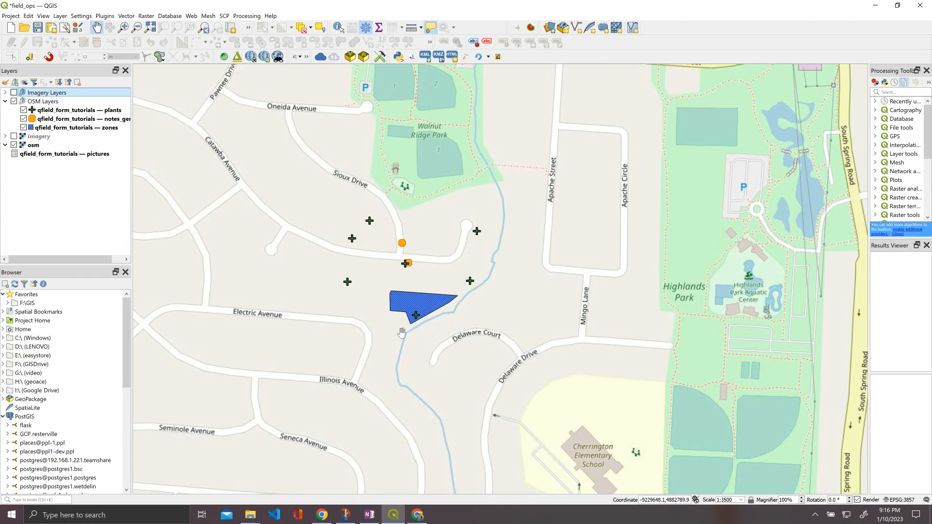
{"action": "mouse_move", "coordinate": [440, 263]}
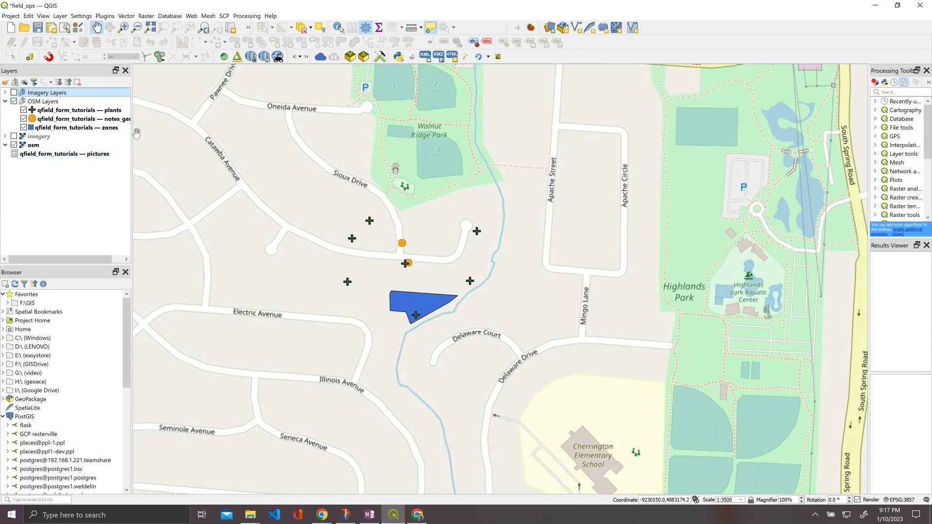
Step: Ungroup the layer group, keeping plants, notes and zones as loose layers
{"action": "right_click", "coordinate": [46, 92]}
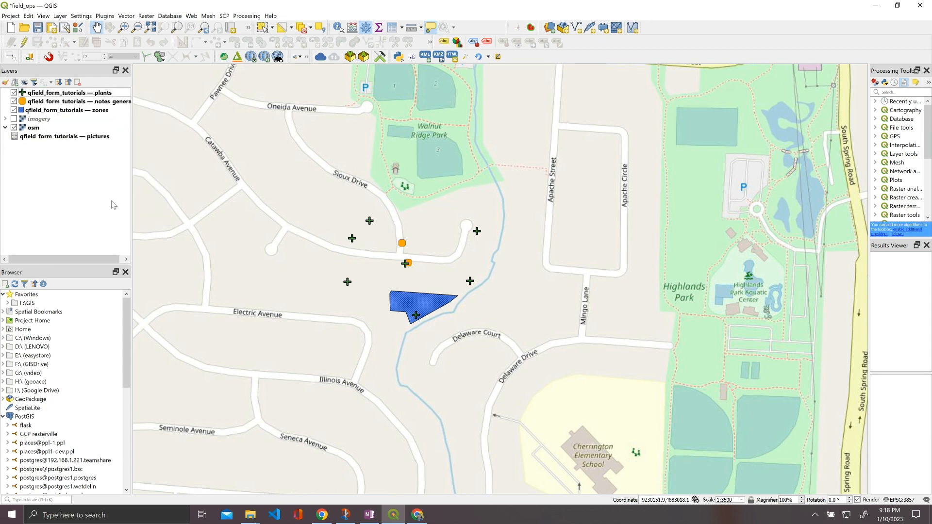
{"action": "left_click", "coordinate": [33, 127]}
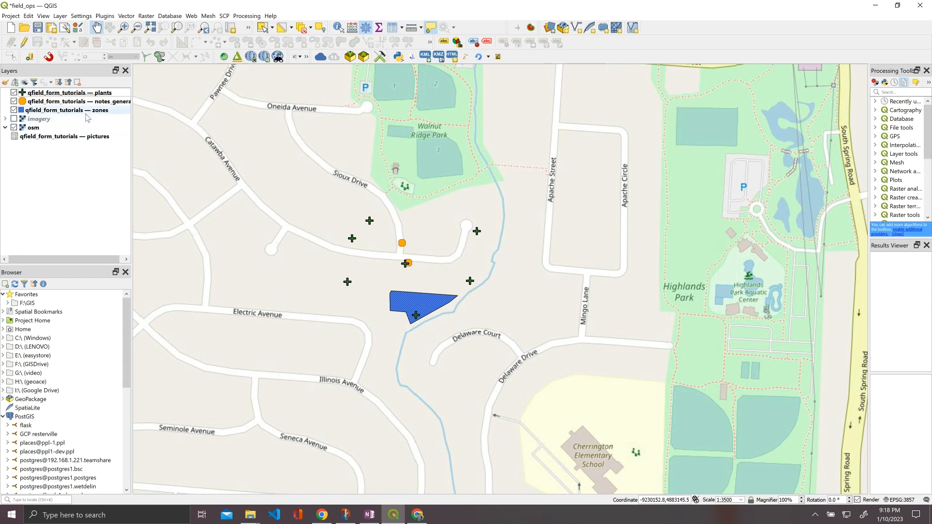
Step: Group the three layers as OSM Layers and duplicate the group as Imagery Layers
{"action": "right_click", "coordinate": [64, 110]}
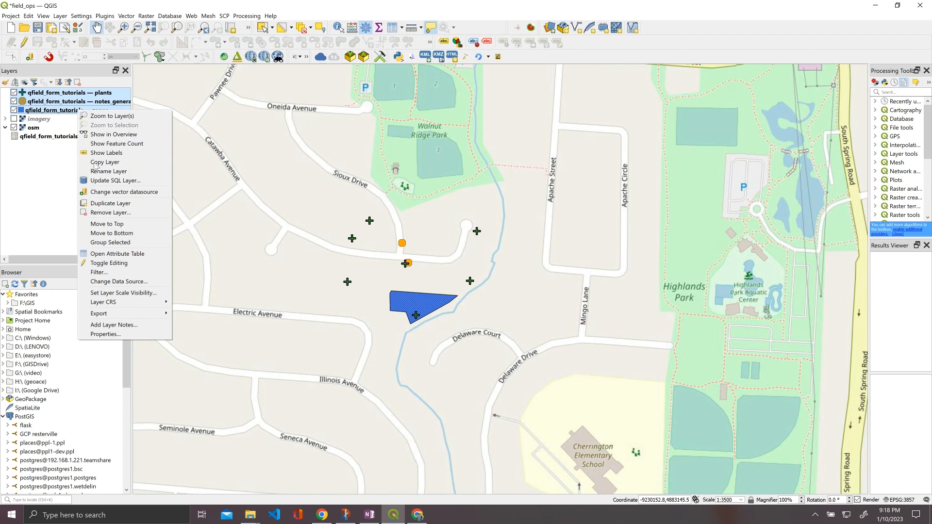
{"action": "mouse_move", "coordinate": [128, 234]}
{"action": "type", "text": "OSM Layers"}
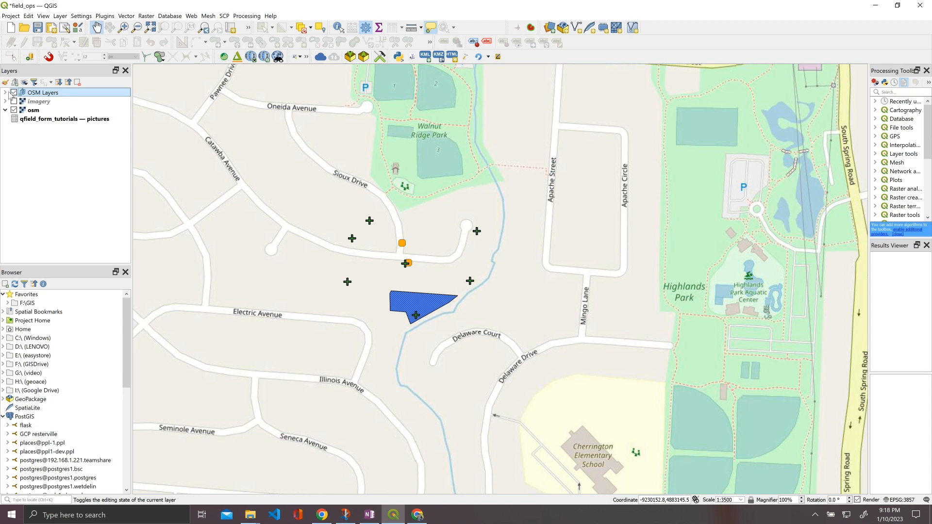
{"action": "right_click", "coordinate": [42, 92]}
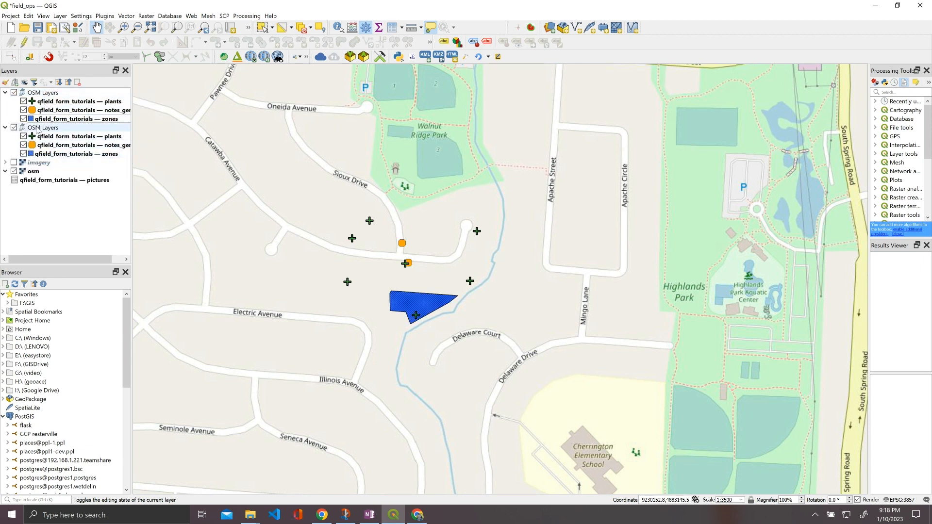
{"action": "right_click", "coordinate": [43, 127]}
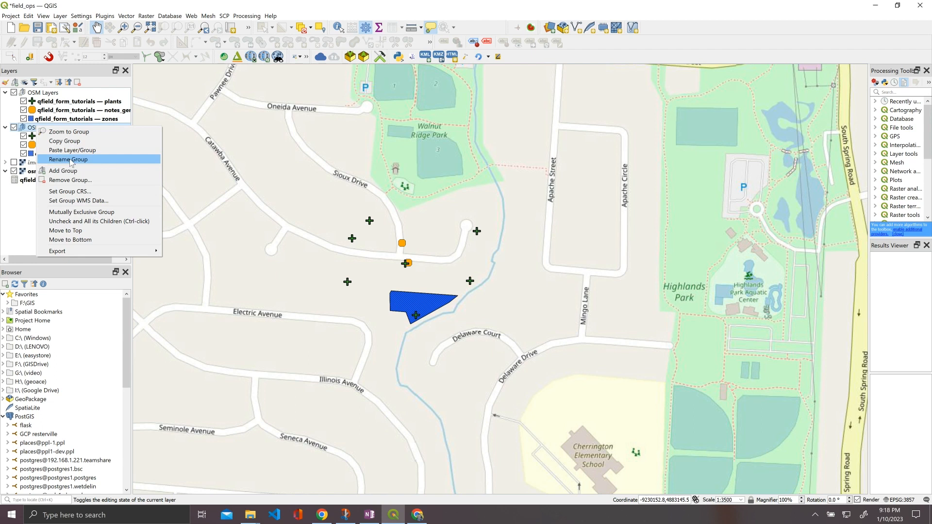
{"action": "left_click", "coordinate": [68, 159]}
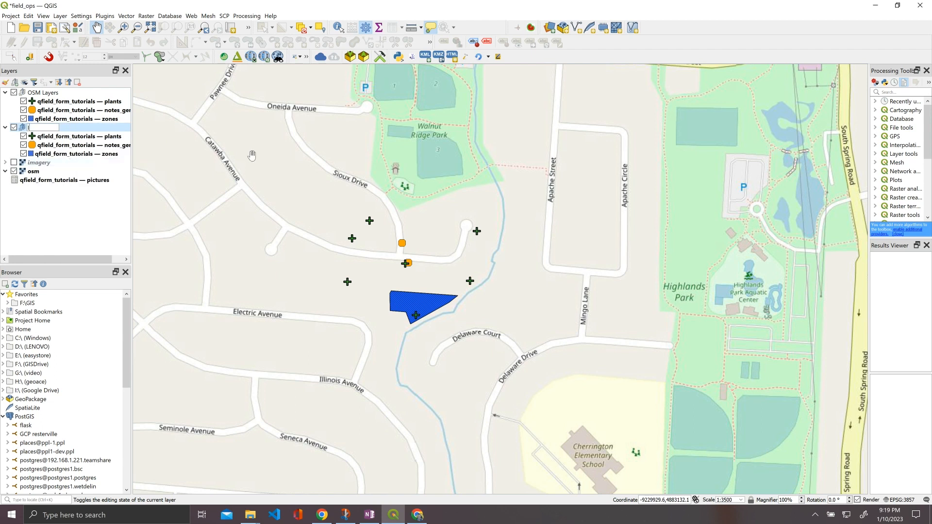
{"action": "type", "text": "Imagery Layers"}
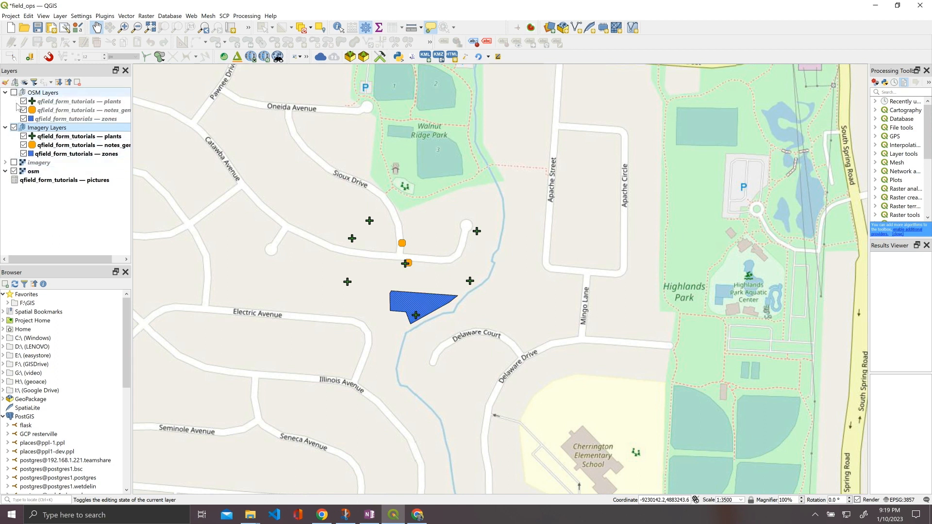
Step: Show the imagery basemap and make the Imagery Layers plants markers green
{"action": "left_click", "coordinate": [13, 162]}
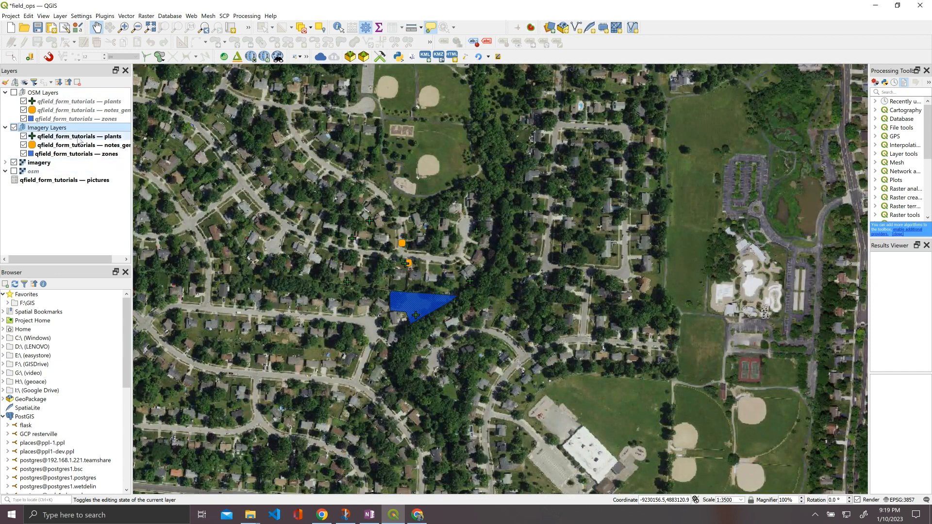
{"action": "left_click", "coordinate": [77, 136]}
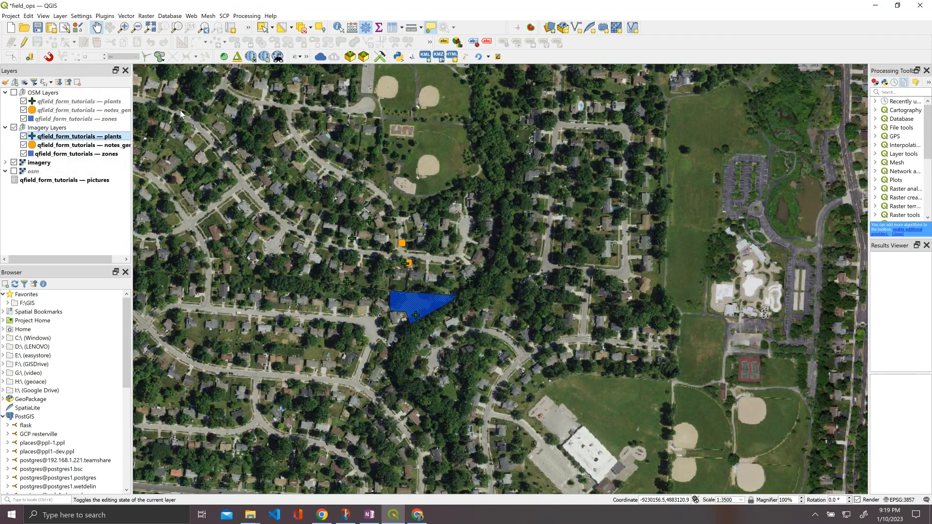
{"action": "double_click", "coordinate": [79, 136]}
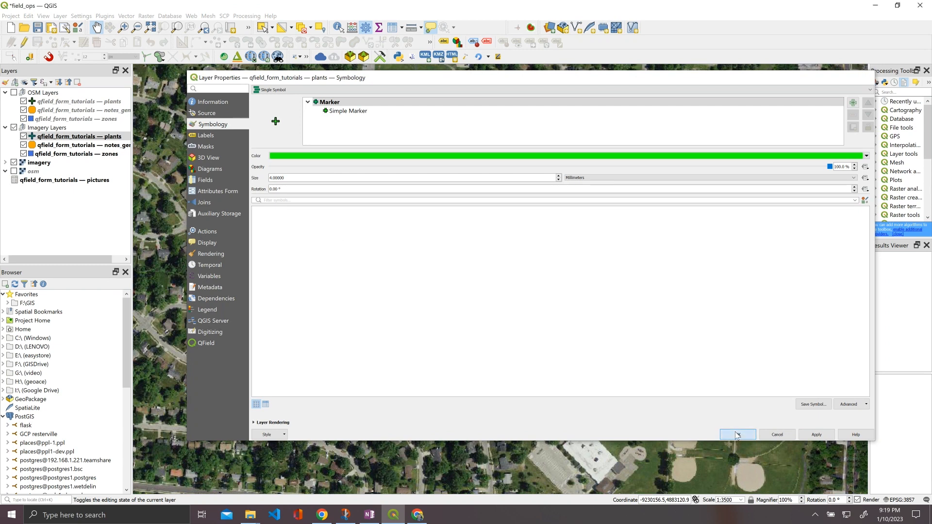
{"action": "left_click", "coordinate": [737, 434]}
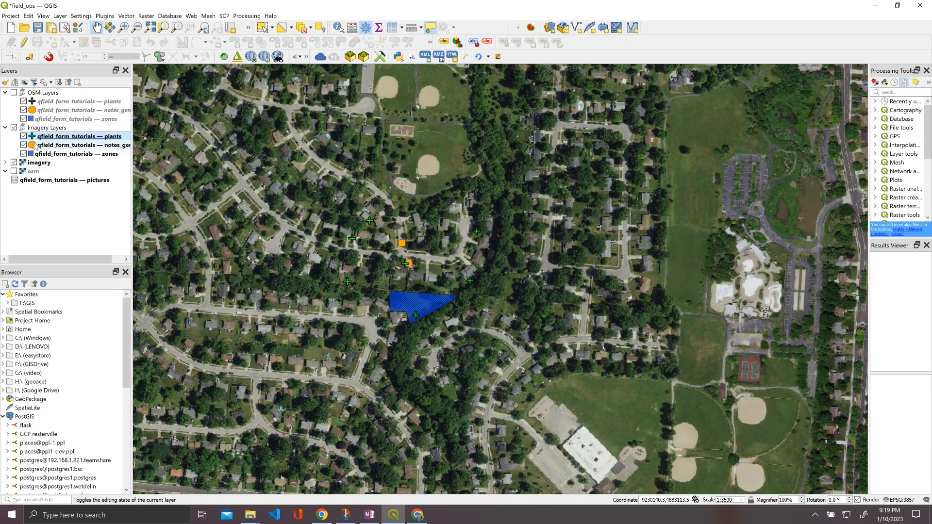
Step: Set the Imagery Layers notes simple marker fill to white
{"action": "double_click", "coordinate": [82, 144]}
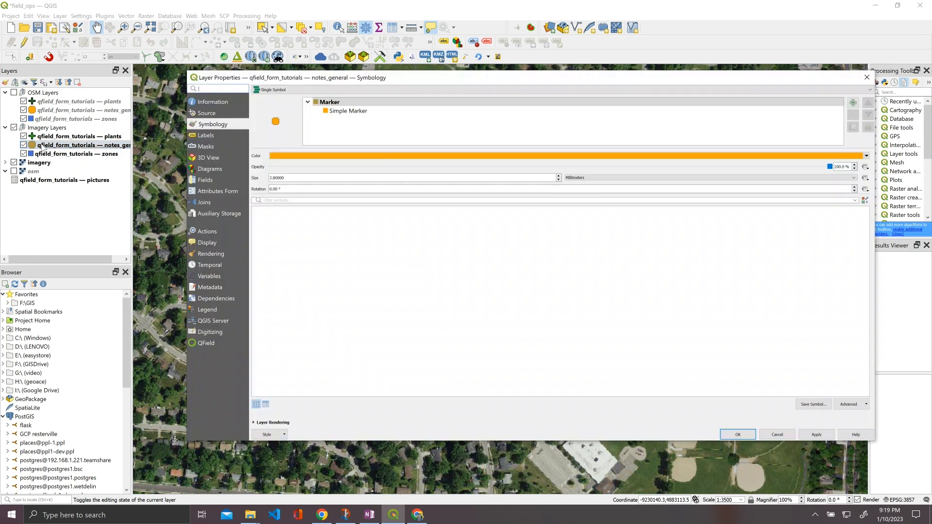
{"action": "left_click", "coordinate": [348, 111]}
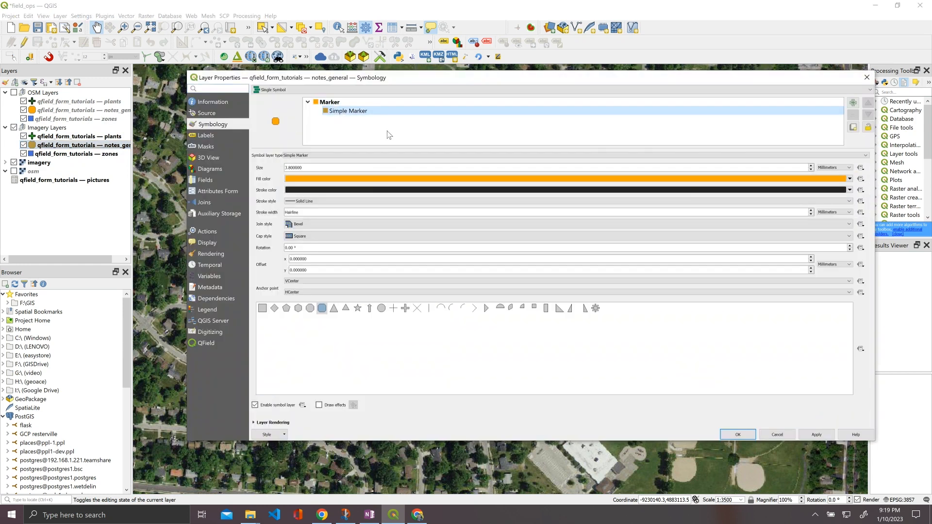
{"action": "left_click", "coordinate": [849, 178]}
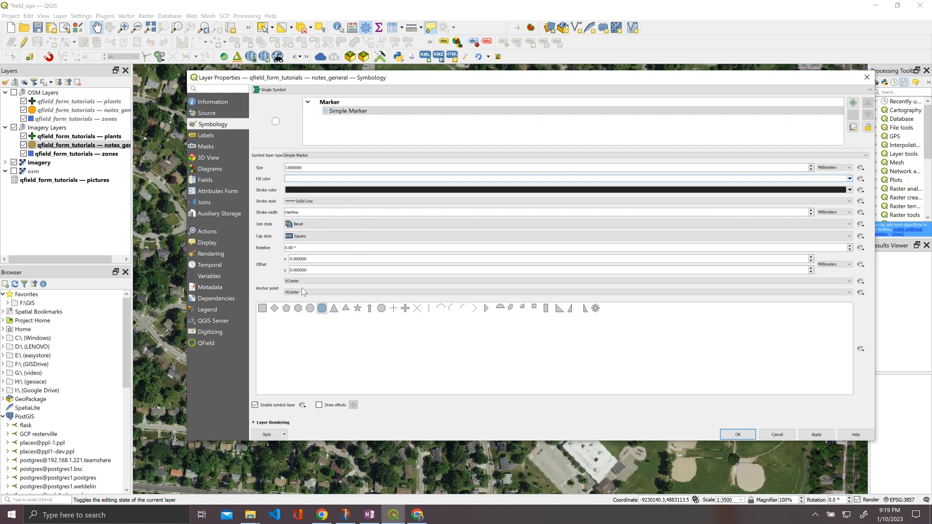
{"action": "left_click", "coordinate": [849, 190]}
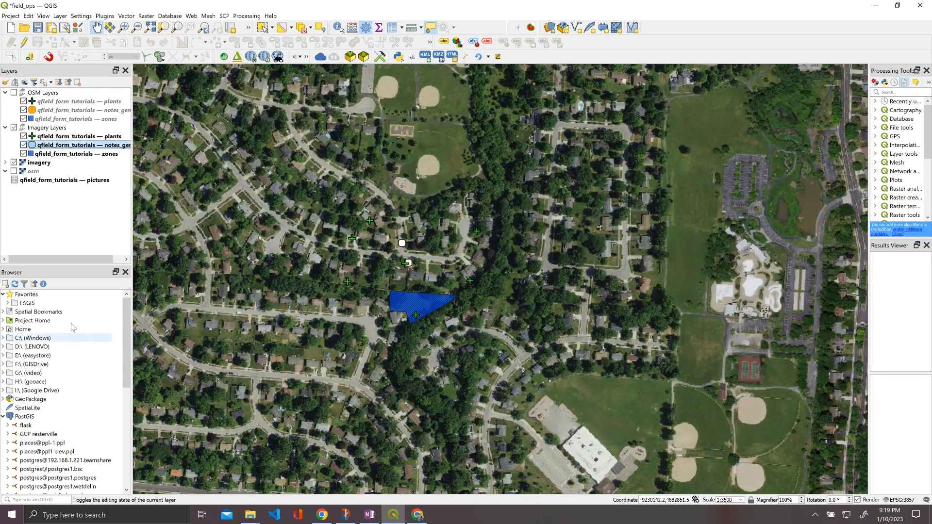
Step: Set the Imagery Layers zones simple fill to cyan and apply it
{"action": "left_click", "coordinate": [76, 153]}
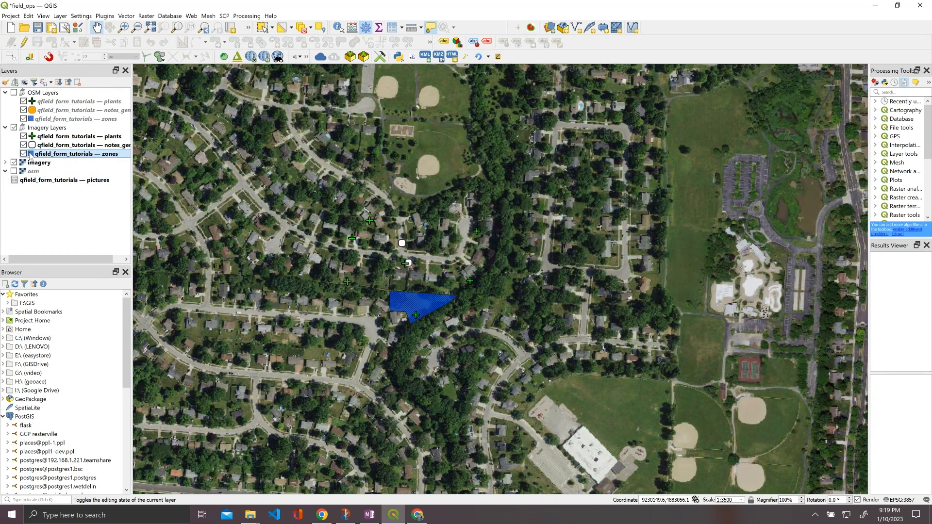
{"action": "double_click", "coordinate": [76, 153]}
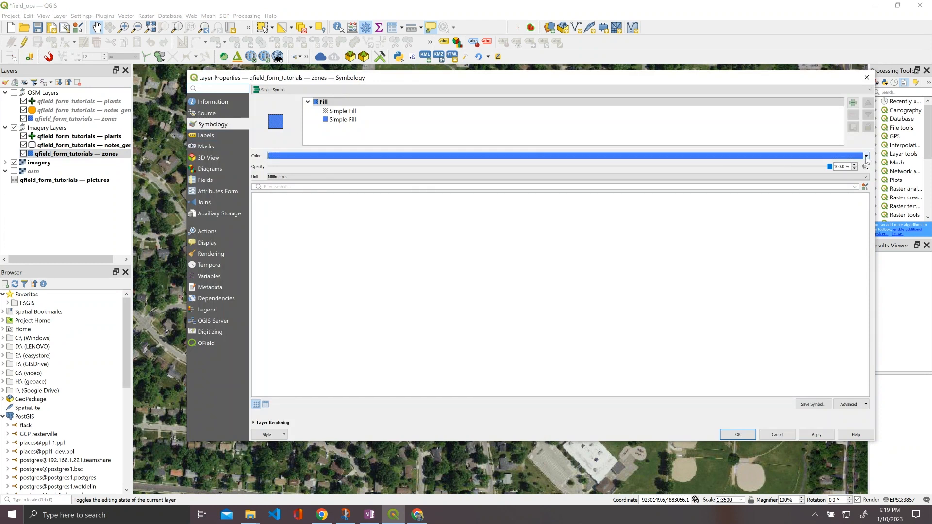
{"action": "left_click", "coordinate": [865, 155]}
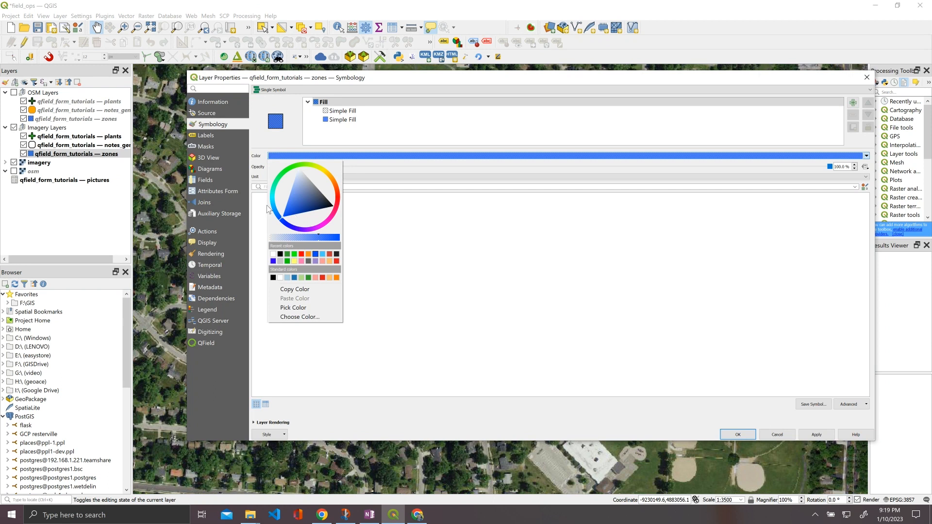
{"action": "mouse_move", "coordinate": [317, 183]}
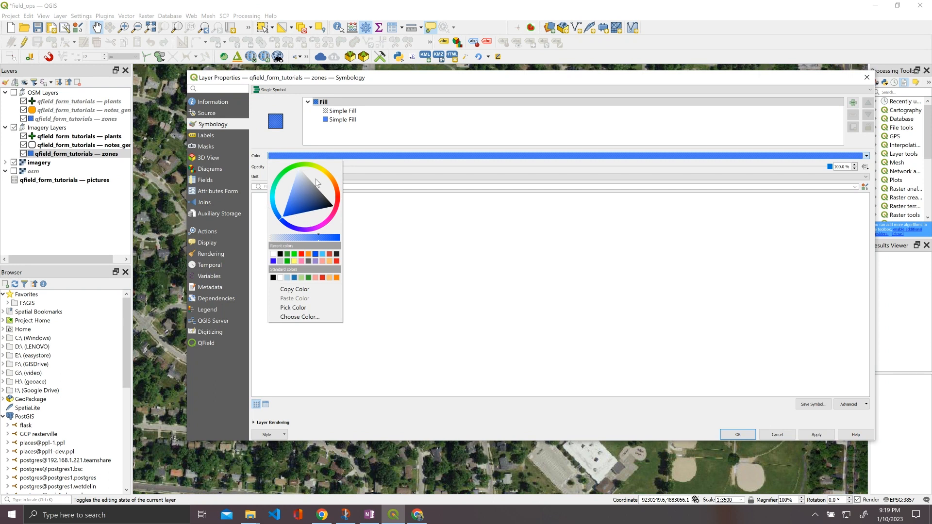
{"action": "left_click", "coordinate": [342, 119]}
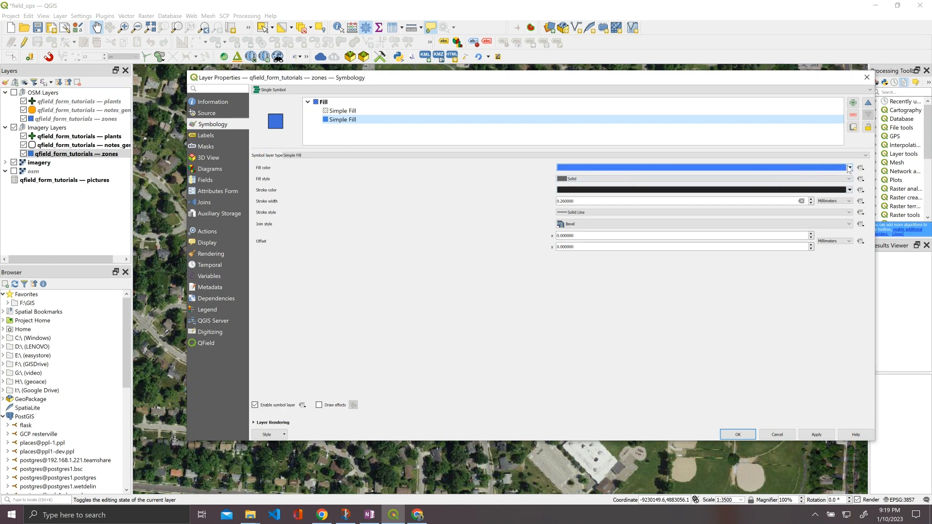
{"action": "left_click", "coordinate": [848, 168]}
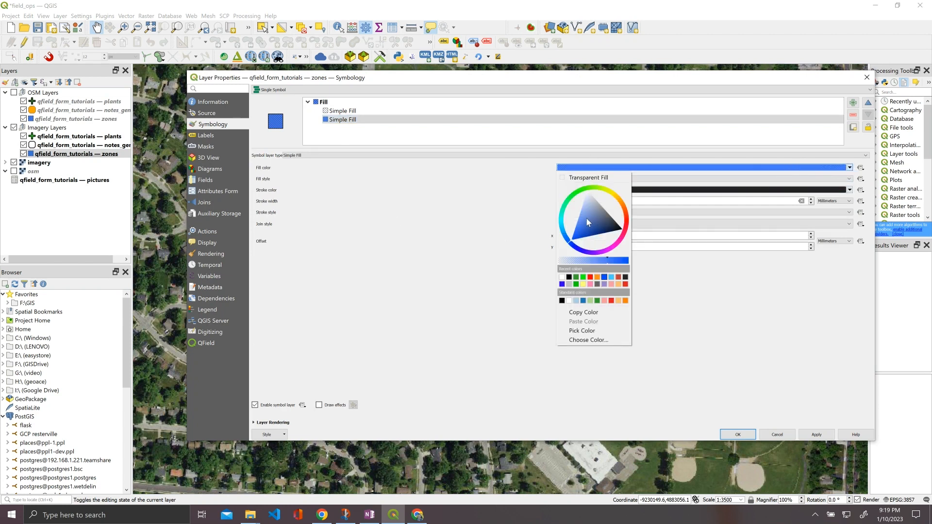
{"action": "left_click", "coordinate": [565, 223]}
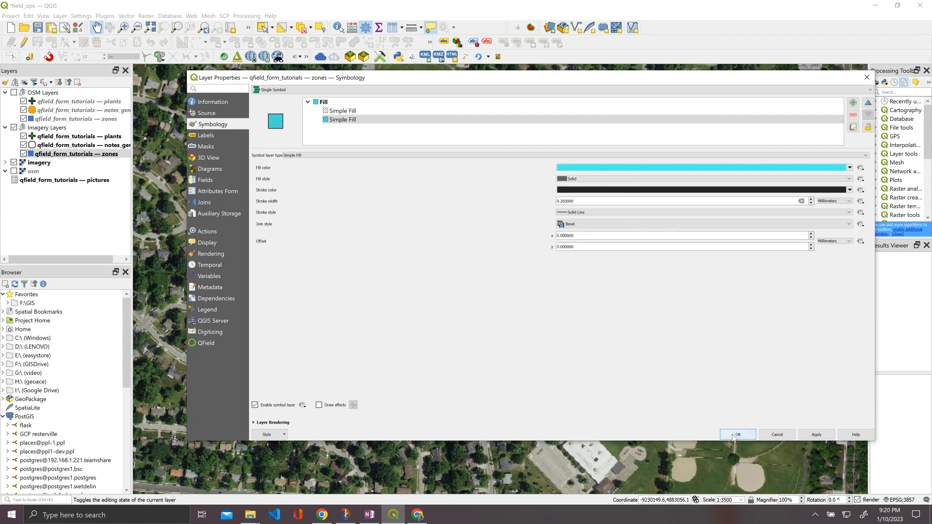
{"action": "left_click", "coordinate": [737, 434]}
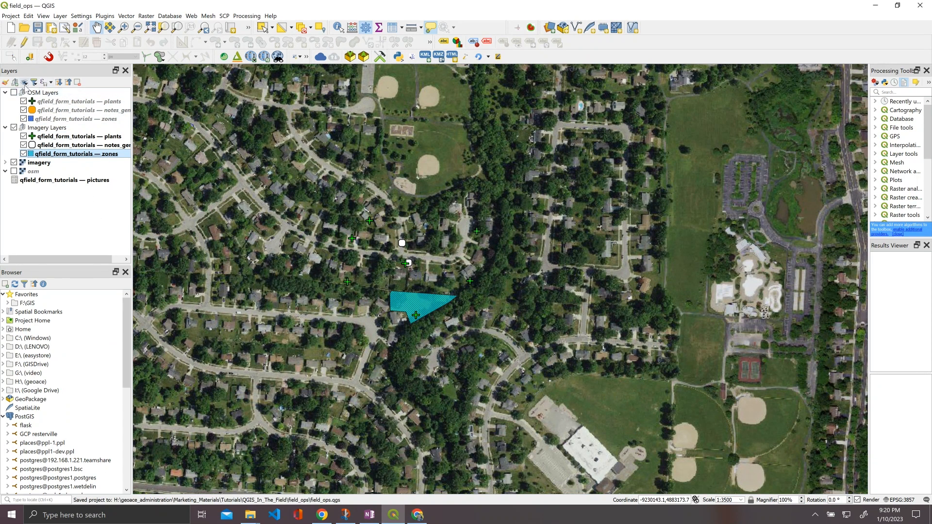
Step: Add a new map theme named 'Image' from the current imagery view
{"action": "left_click", "coordinate": [24, 82]}
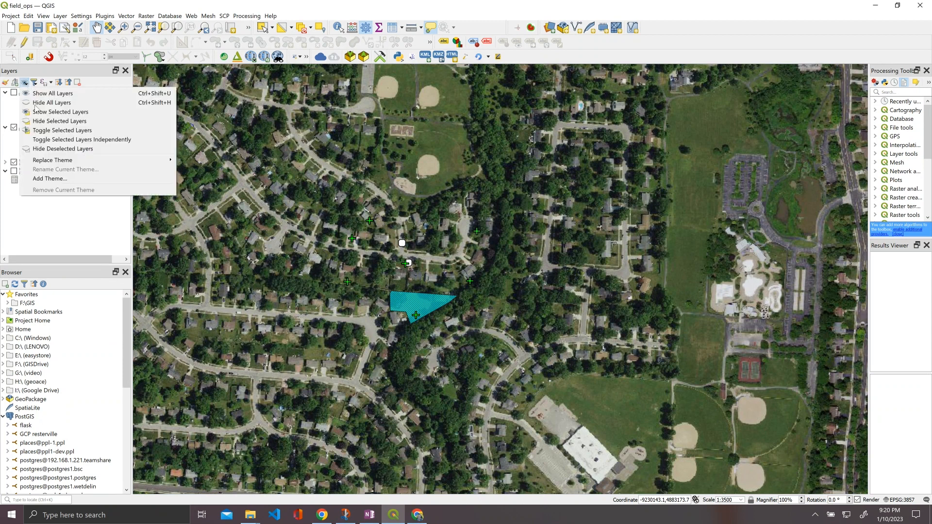
{"action": "left_click", "coordinate": [49, 179]}
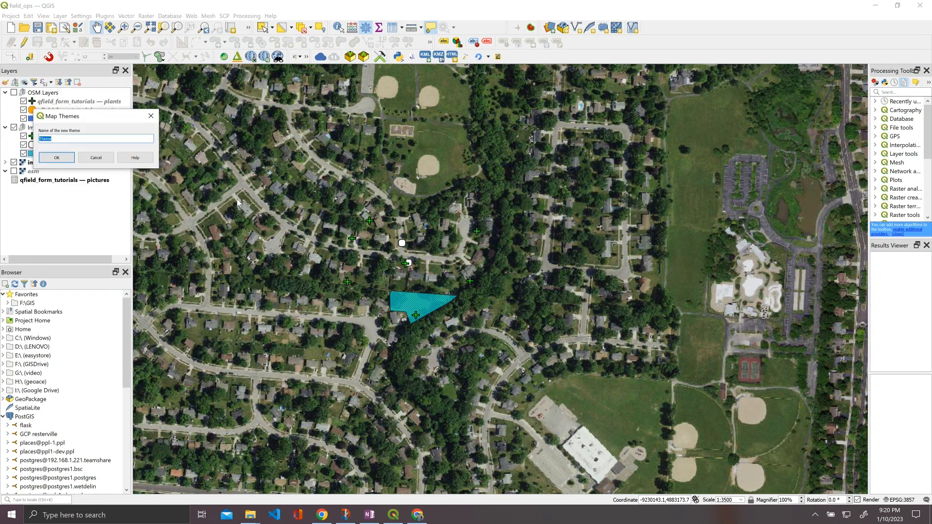
{"action": "type", "text": "Image"}
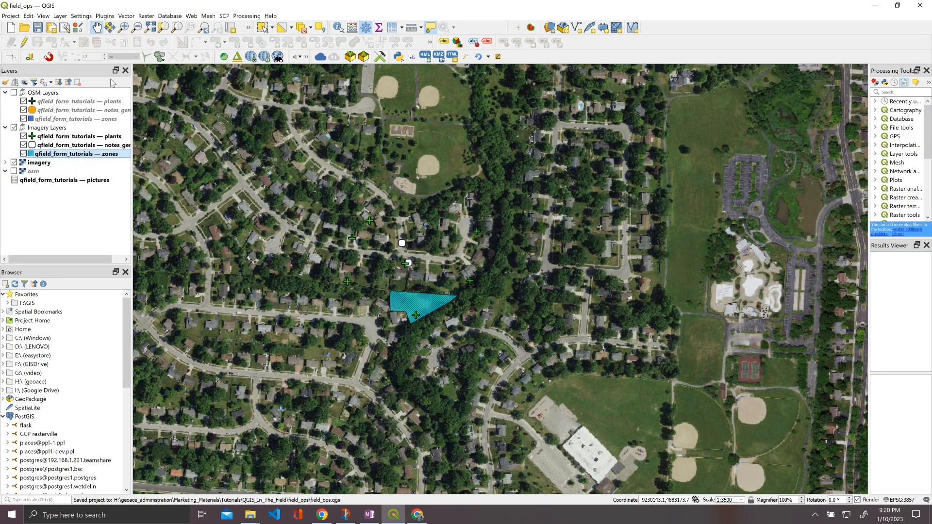
{"action": "mouse_move", "coordinate": [39, 163]}
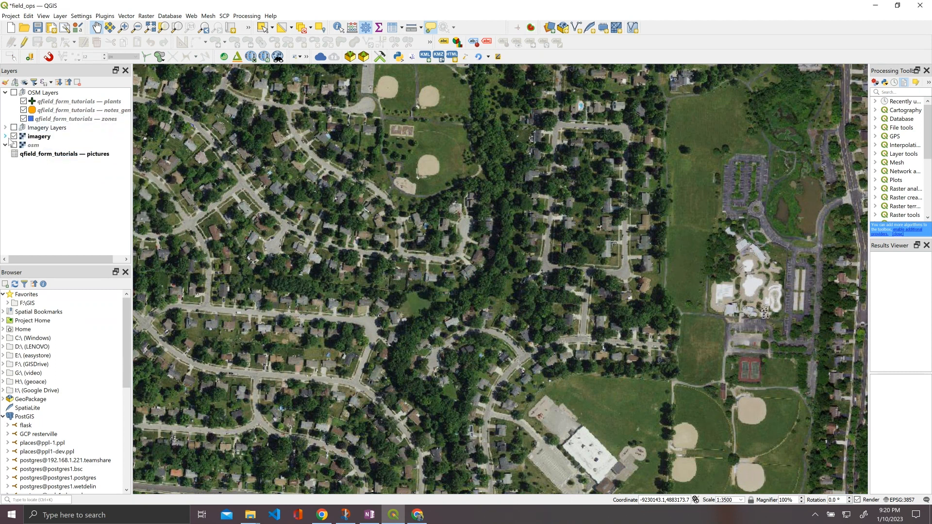
Step: Hide imagery, add an OSM Layers map theme and save the project
{"action": "left_click", "coordinate": [14, 136]}
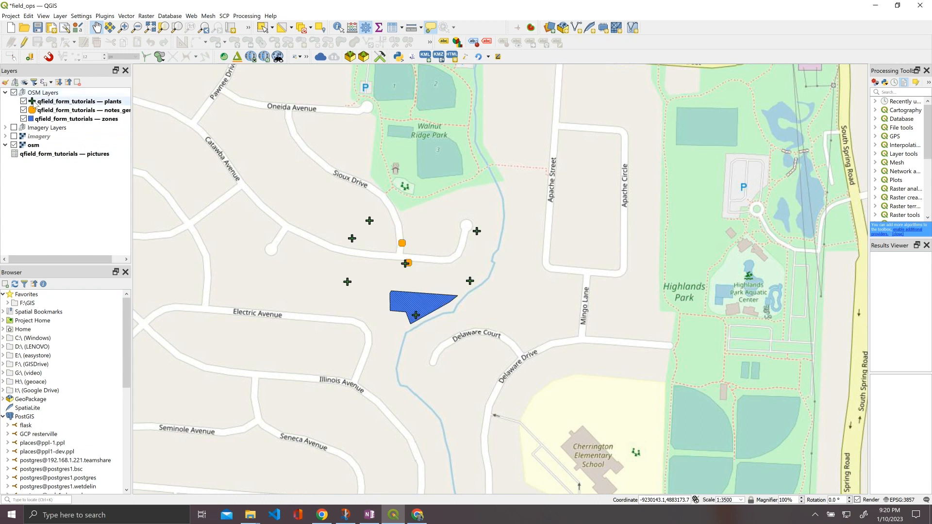
{"action": "left_click", "coordinate": [25, 82]}
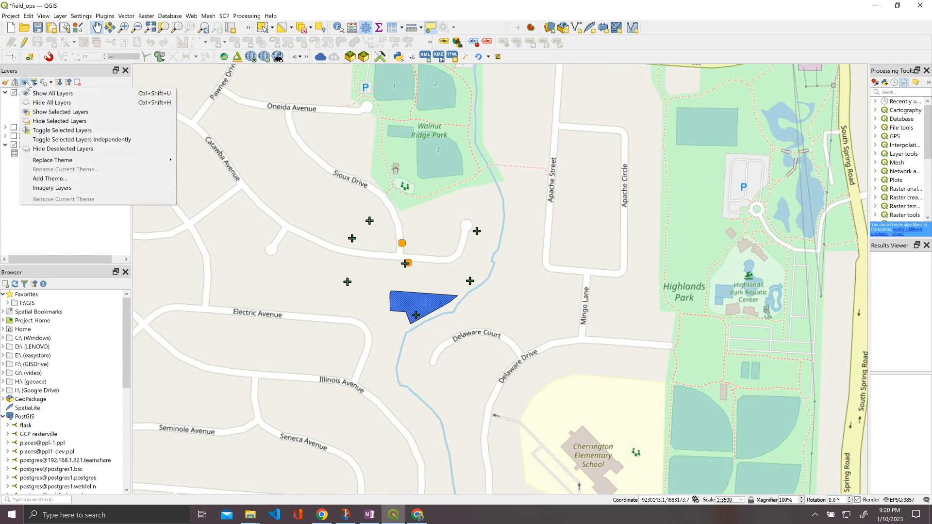
{"action": "left_click", "coordinate": [49, 178]}
{"action": "type", "text": "OSM Layers"}
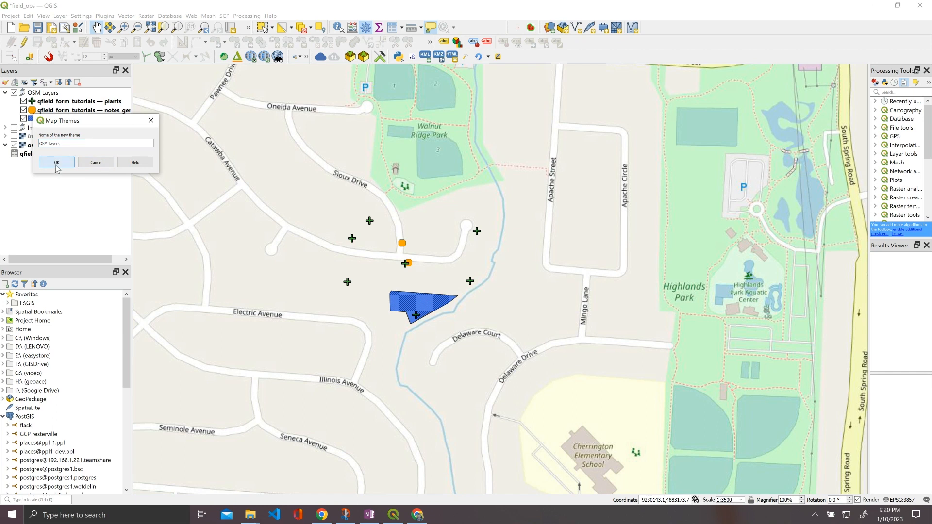
{"action": "left_click", "coordinate": [56, 162]}
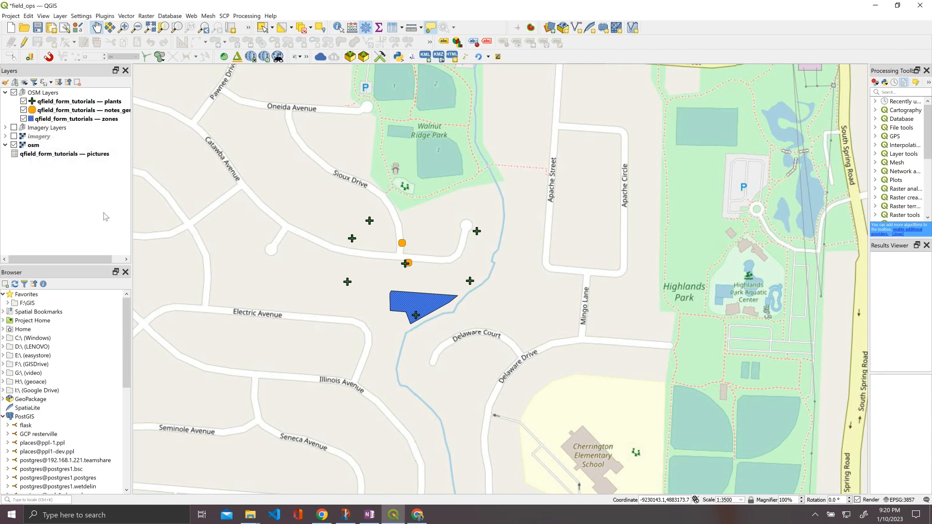
{"action": "left_click", "coordinate": [37, 27]}
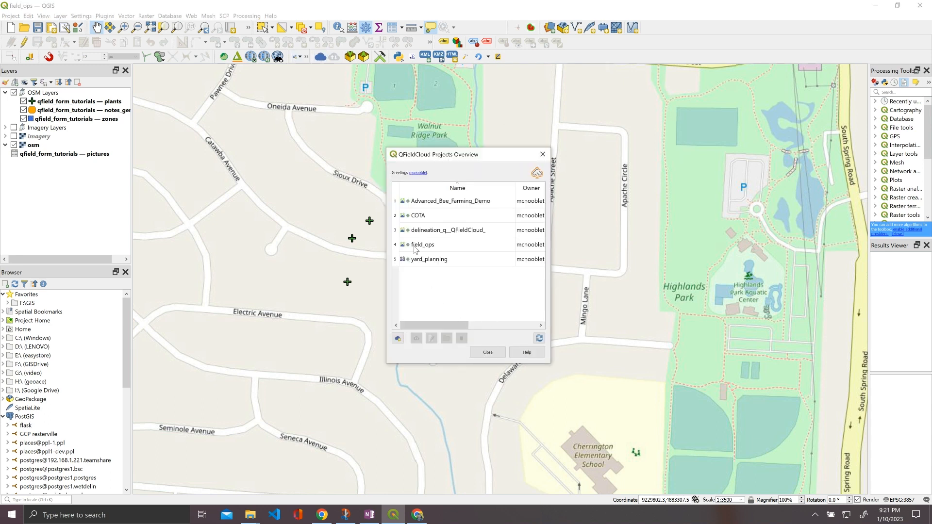
Step: Synchronize the field_ops cloud project, uploading the changed files to QFieldCloud
{"action": "left_click", "coordinate": [422, 244]}
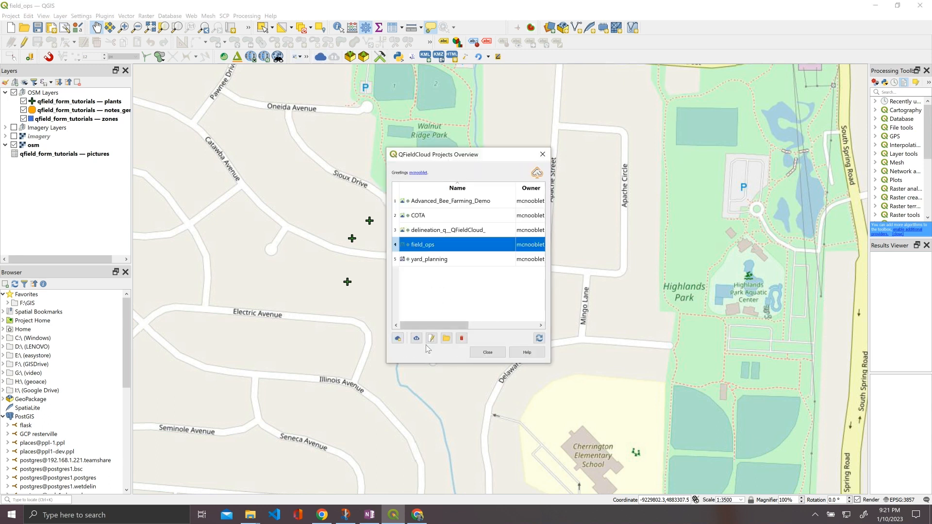
{"action": "mouse_move", "coordinate": [416, 339]}
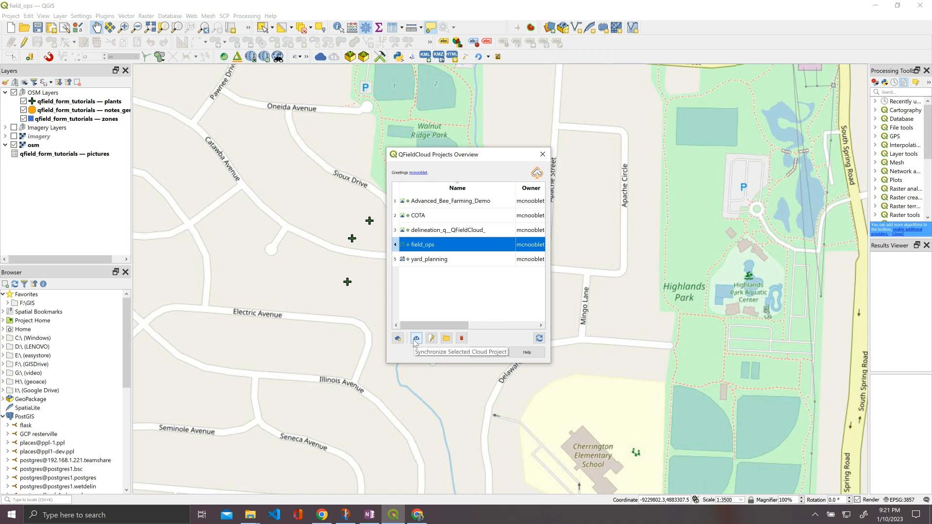
{"action": "left_click", "coordinate": [415, 338]}
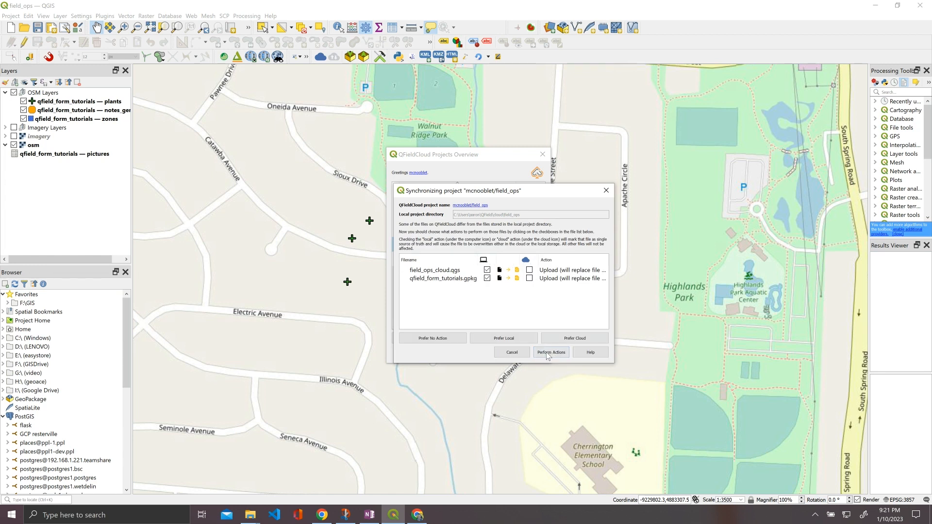
{"action": "left_click", "coordinate": [550, 352]}
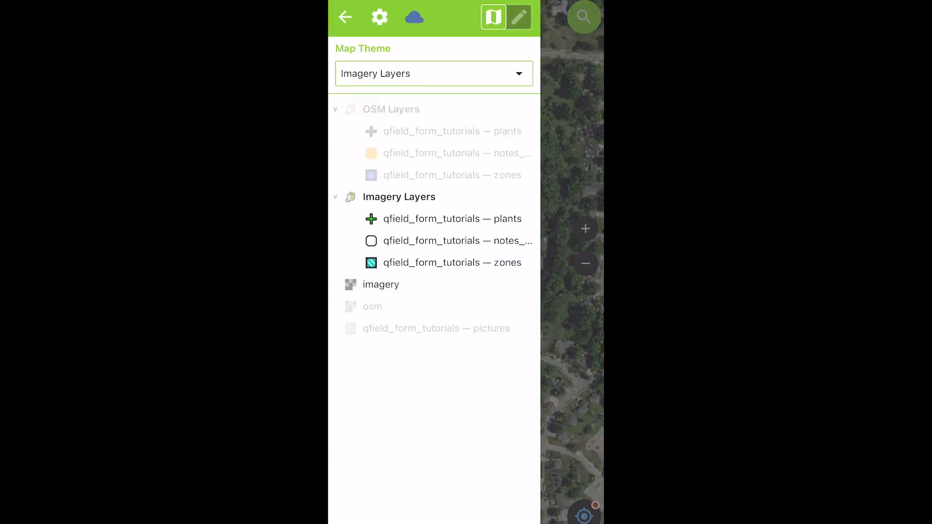
Step: Switch QField to the OSM Layers theme, then back to Imagery Layers
{"action": "left_click", "coordinate": [346, 16]}
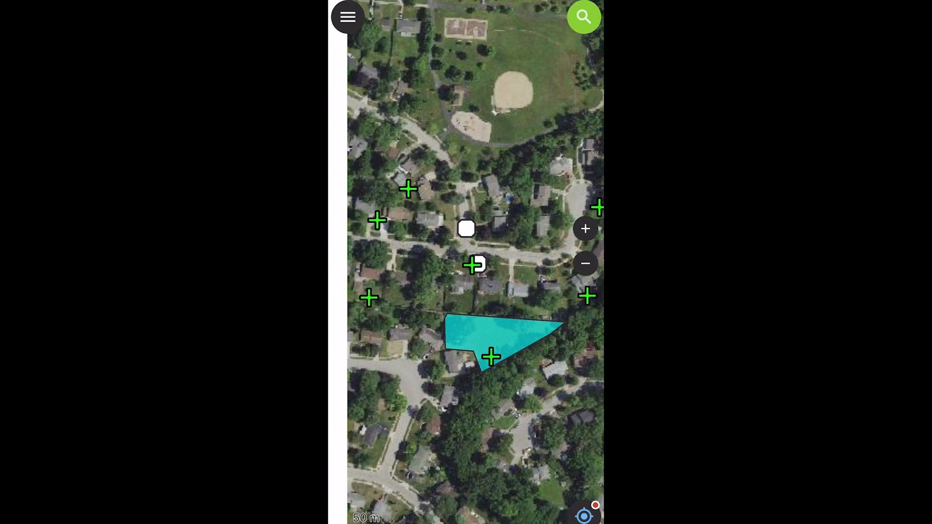
{"action": "left_click", "coordinate": [585, 263]}
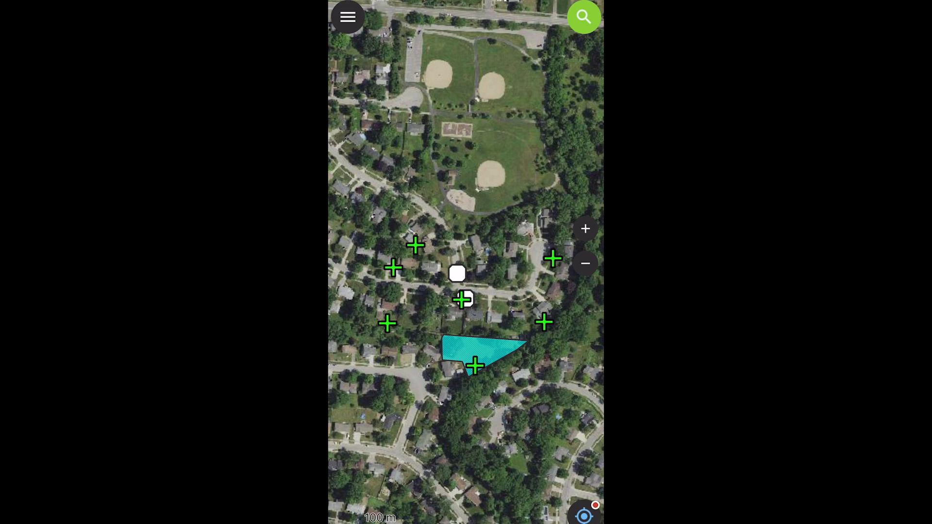
{"action": "left_click", "coordinate": [347, 17]}
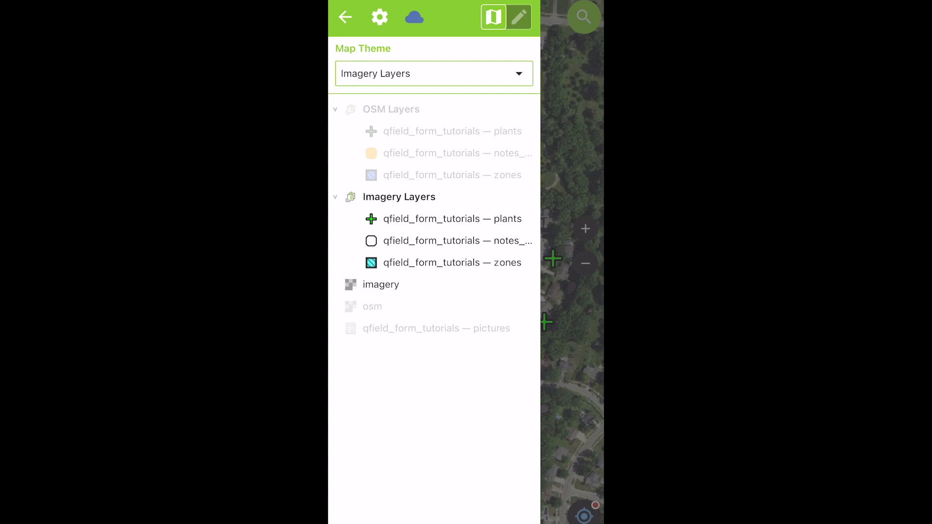
{"action": "left_click", "coordinate": [434, 74]}
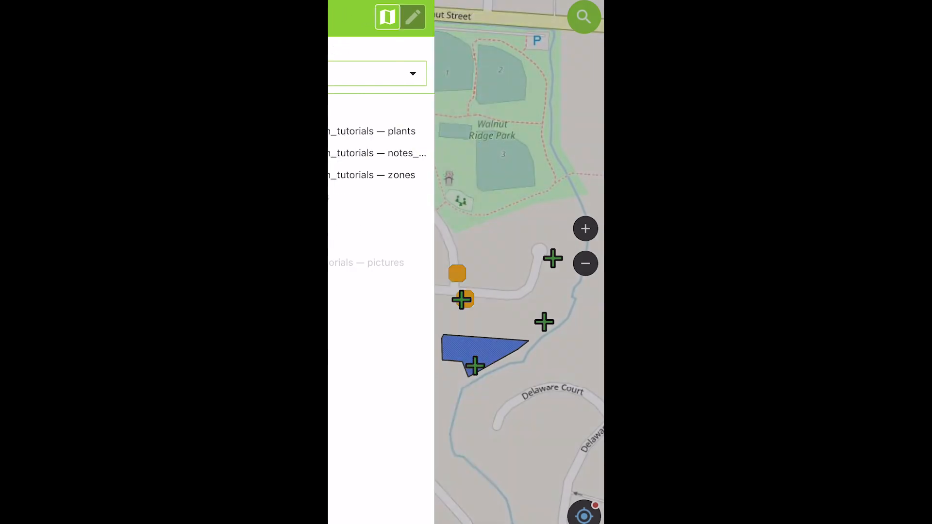
{"action": "left_click", "coordinate": [387, 17]}
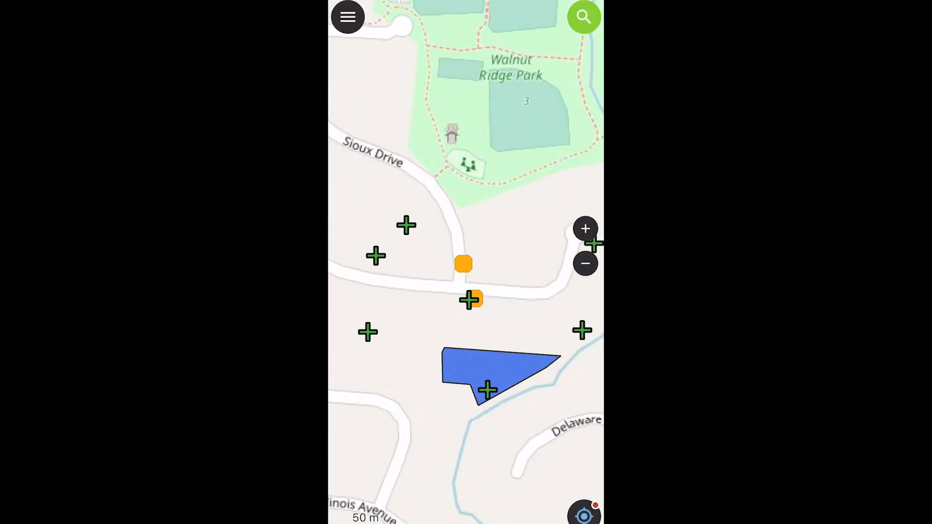
{"action": "left_click", "coordinate": [347, 17]}
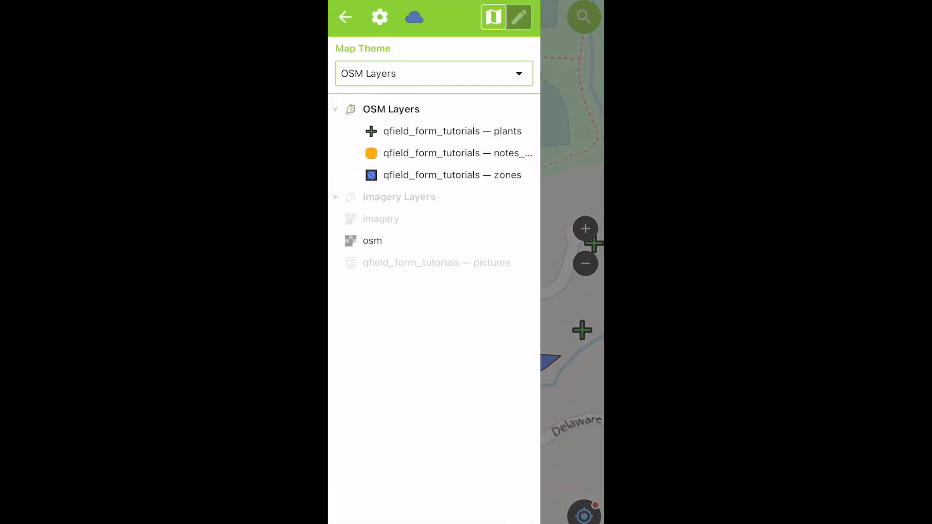
{"action": "left_click", "coordinate": [434, 74]}
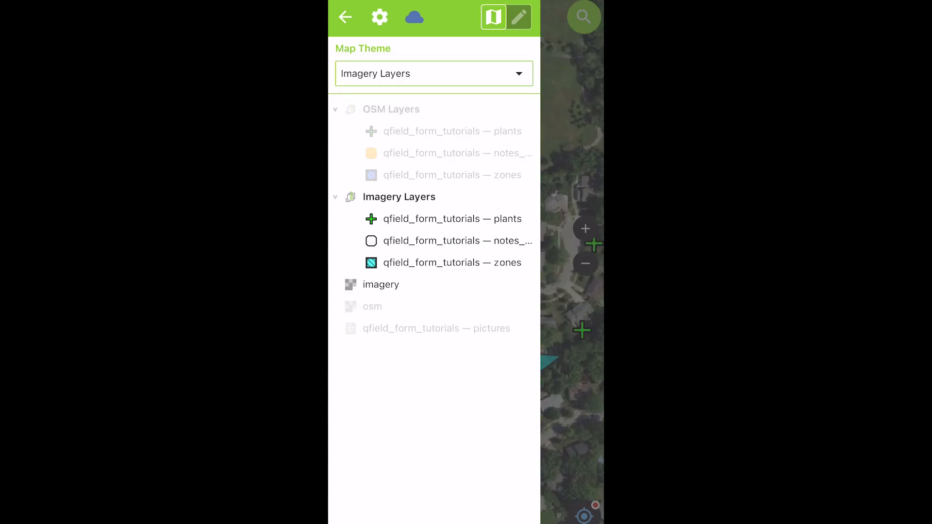
{"action": "left_click", "coordinate": [345, 17]}
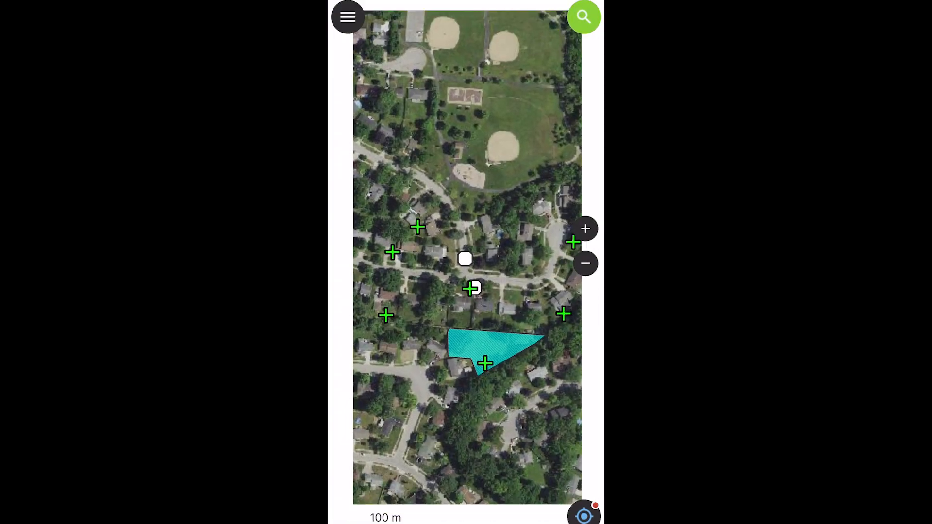